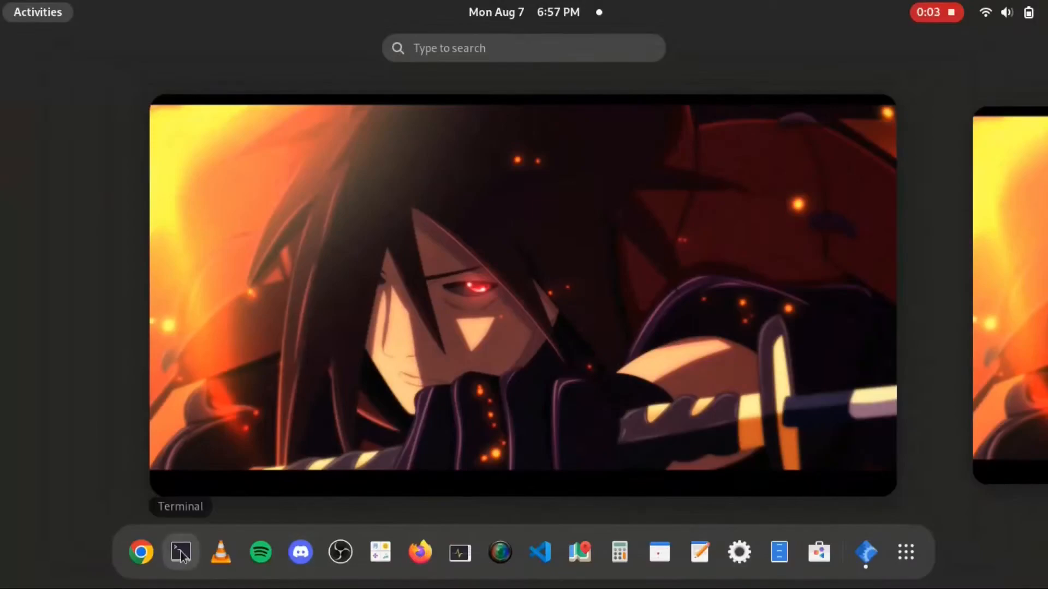
Launch GNOME Terminal from the Activities dash
{"action": "left_click", "coordinate": [180, 552]}
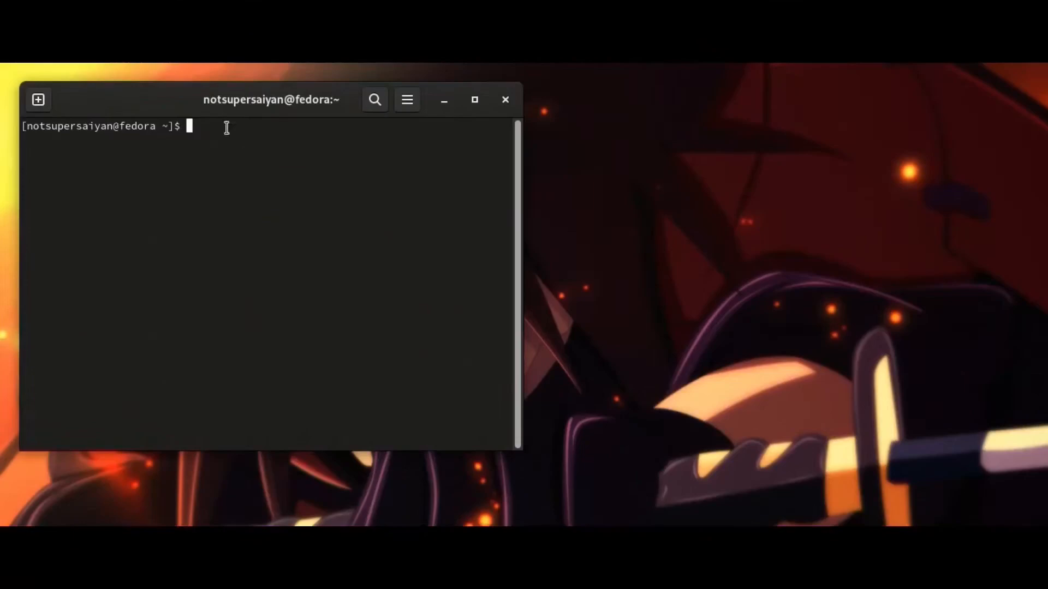
Run neofetch, answer y to install the missing package and y to proceed with changes
{"action": "left_click_drag", "start_coordinate": [271, 100], "coordinate": [511, 123]}
{"action": "type", "text": "neofetch"}
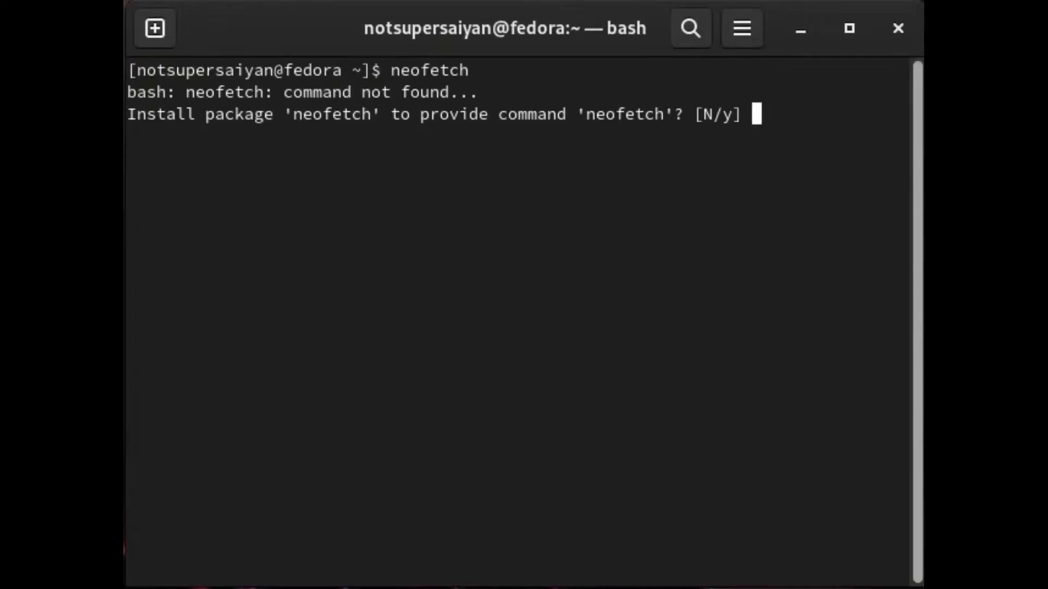
{"action": "type", "text": "y"}
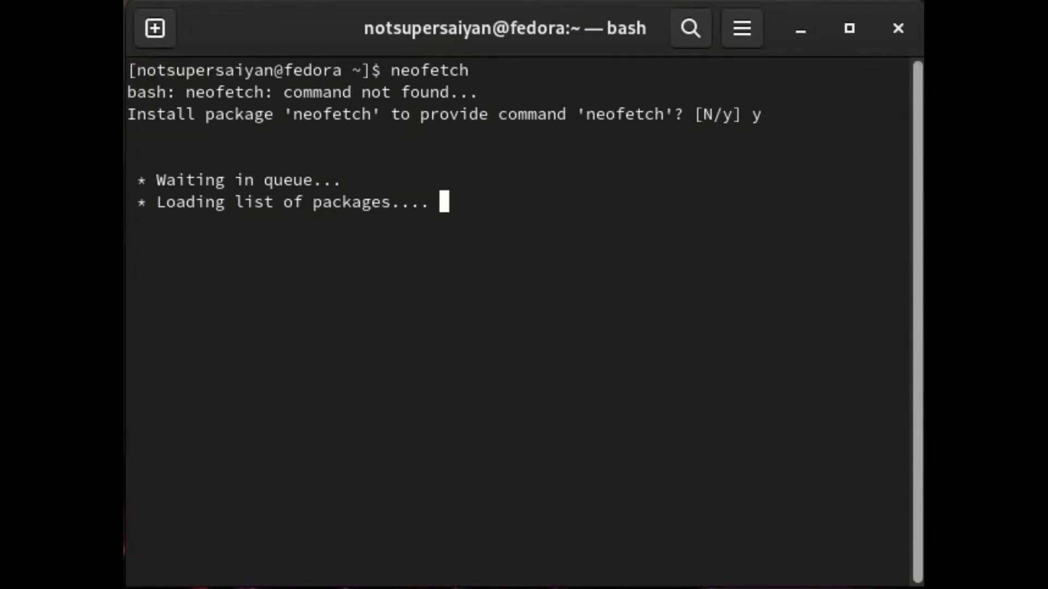
{"action": "type", "text": "y] y"}
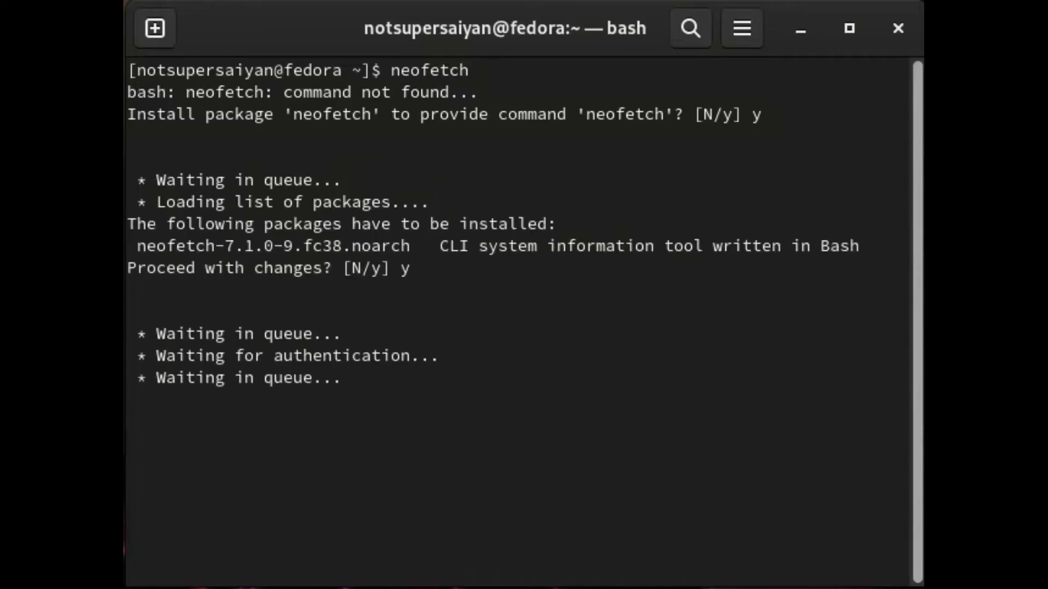